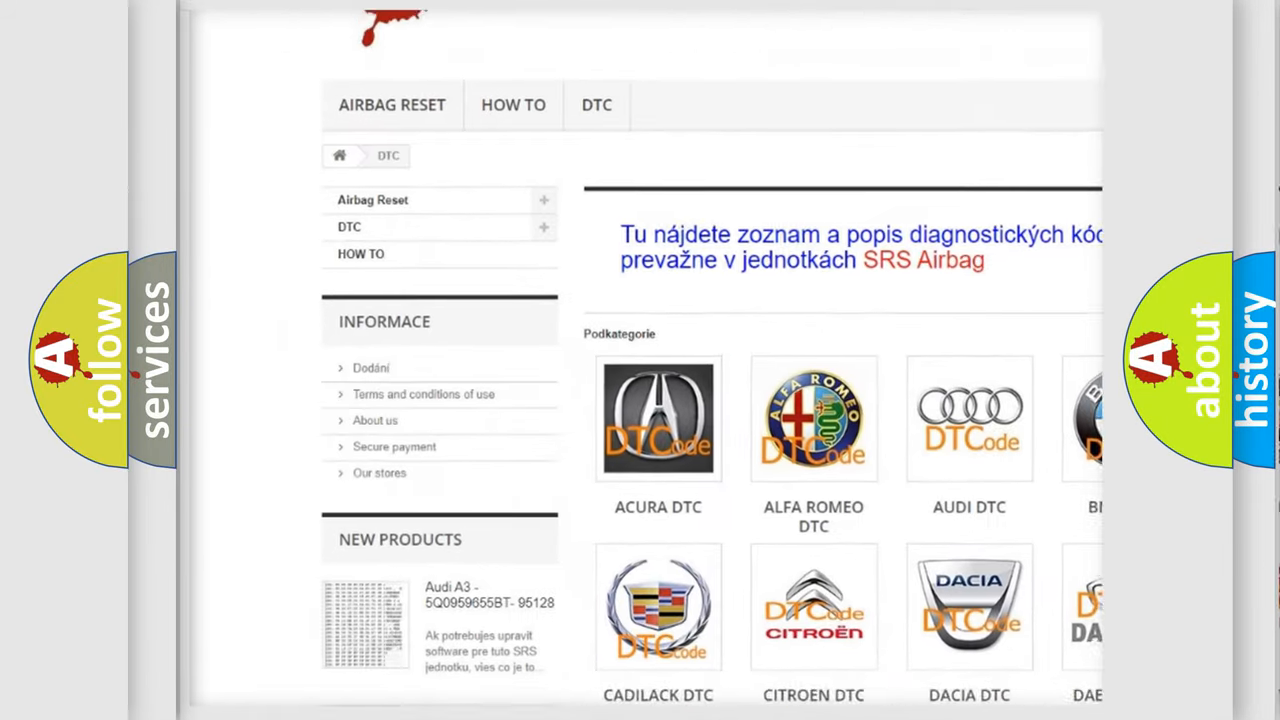
Step: Scroll the DTC page past the car-make logos to the B-series fault code list
{"action": "scroll", "scroll_direction": "down", "scroll_amount": 3}
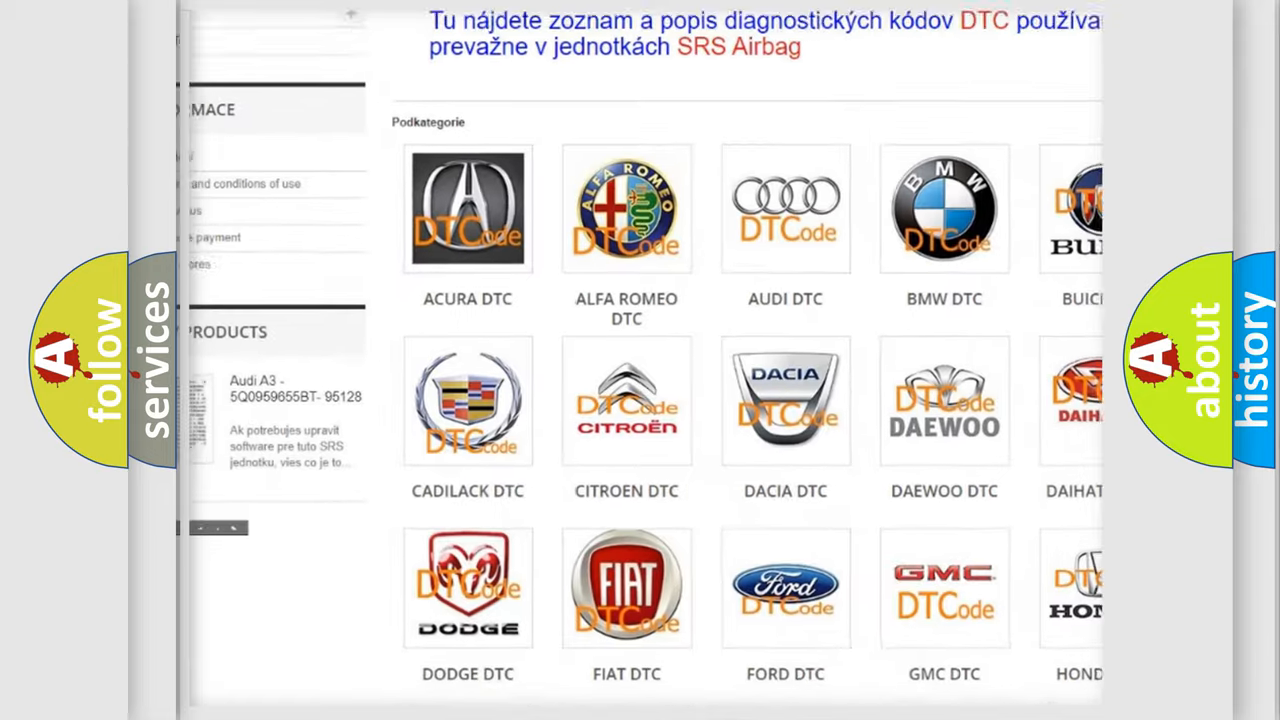
{"action": "scroll", "scroll_direction": "down", "scroll_amount": 3}
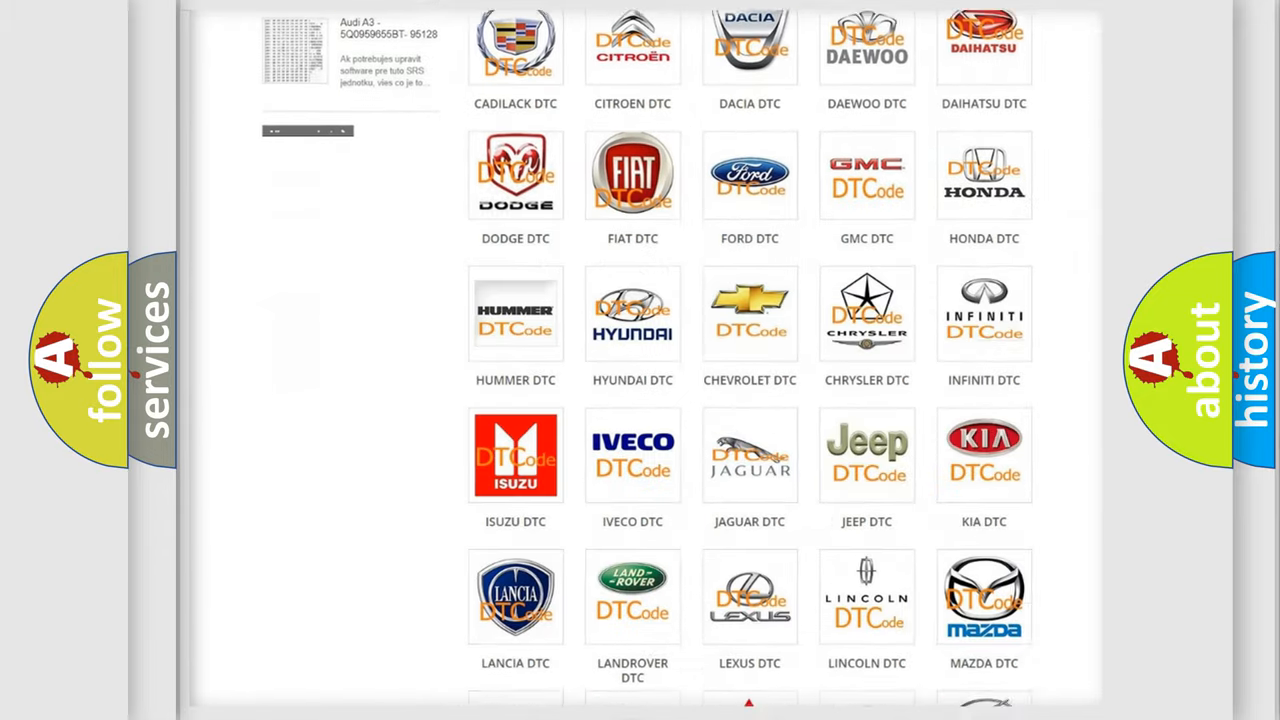
{"action": "scroll", "scroll_direction": "down", "scroll_amount": 3}
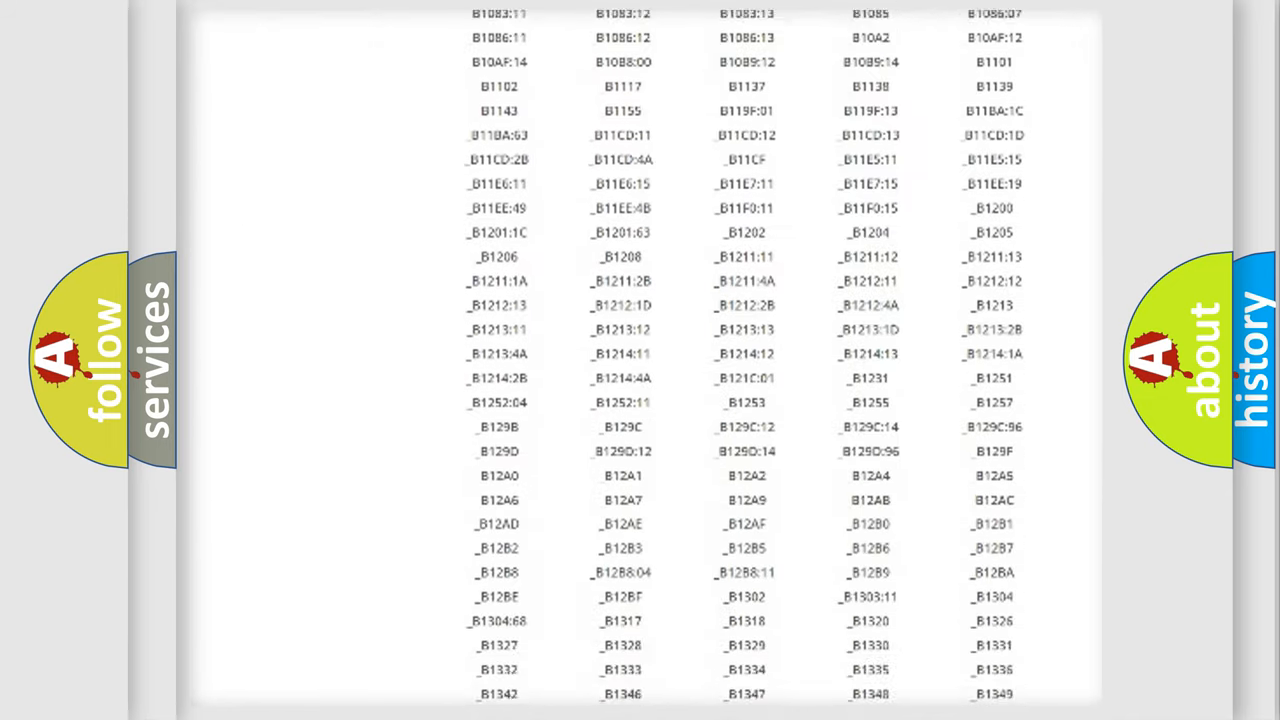
{"action": "scroll", "scroll_direction": "down", "scroll_amount": 3}
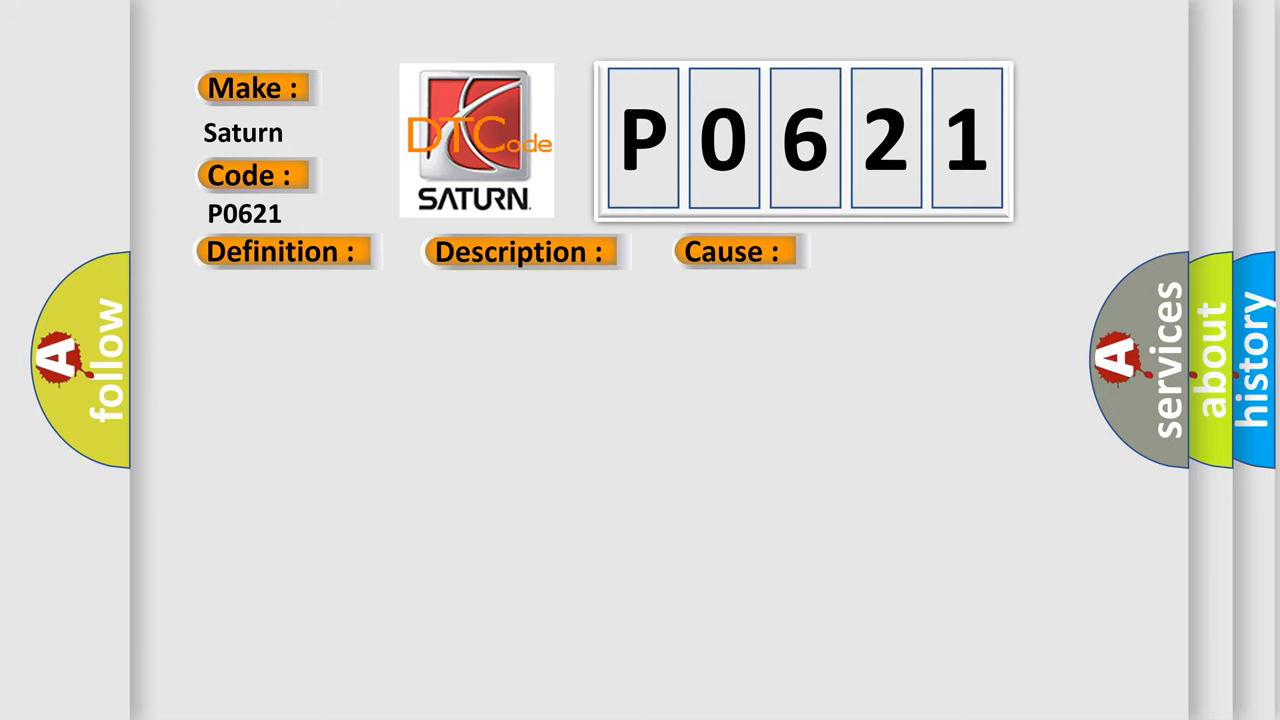
Step: Reveal the P0621 definition: DTC active in the ABS module, with CAN C bus faults
{"action": "left_click", "coordinate": [280, 251]}
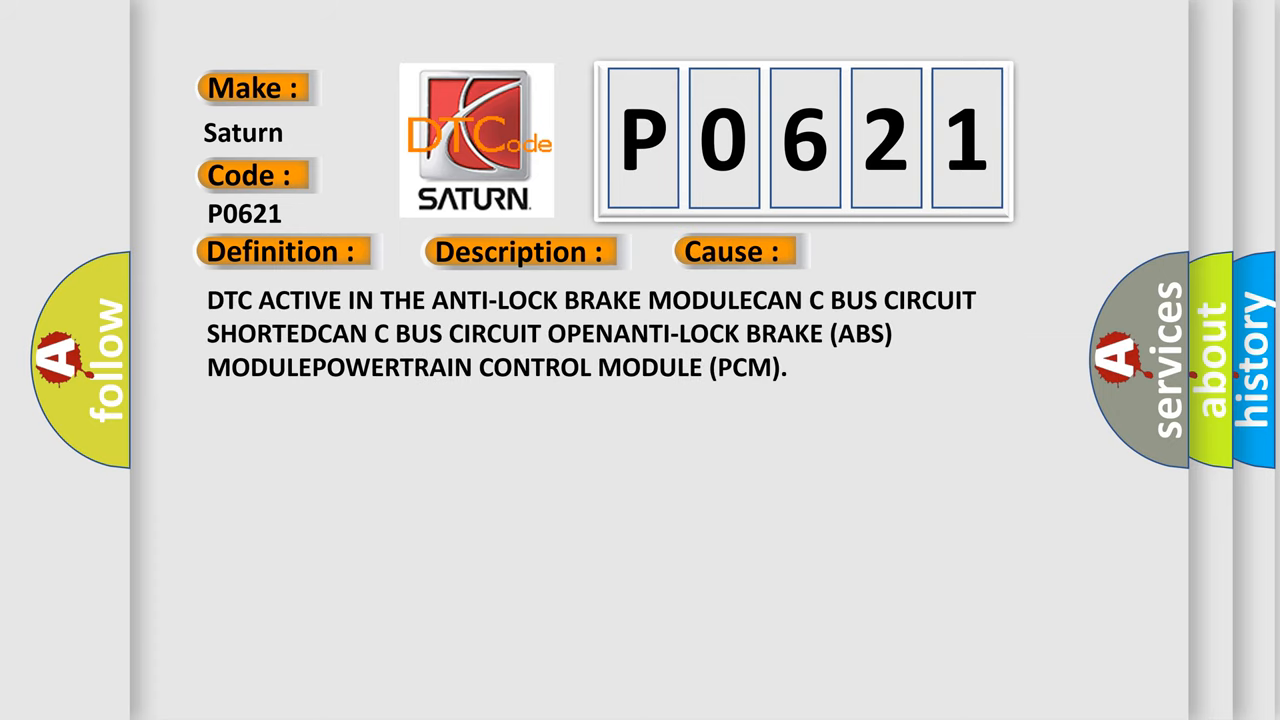